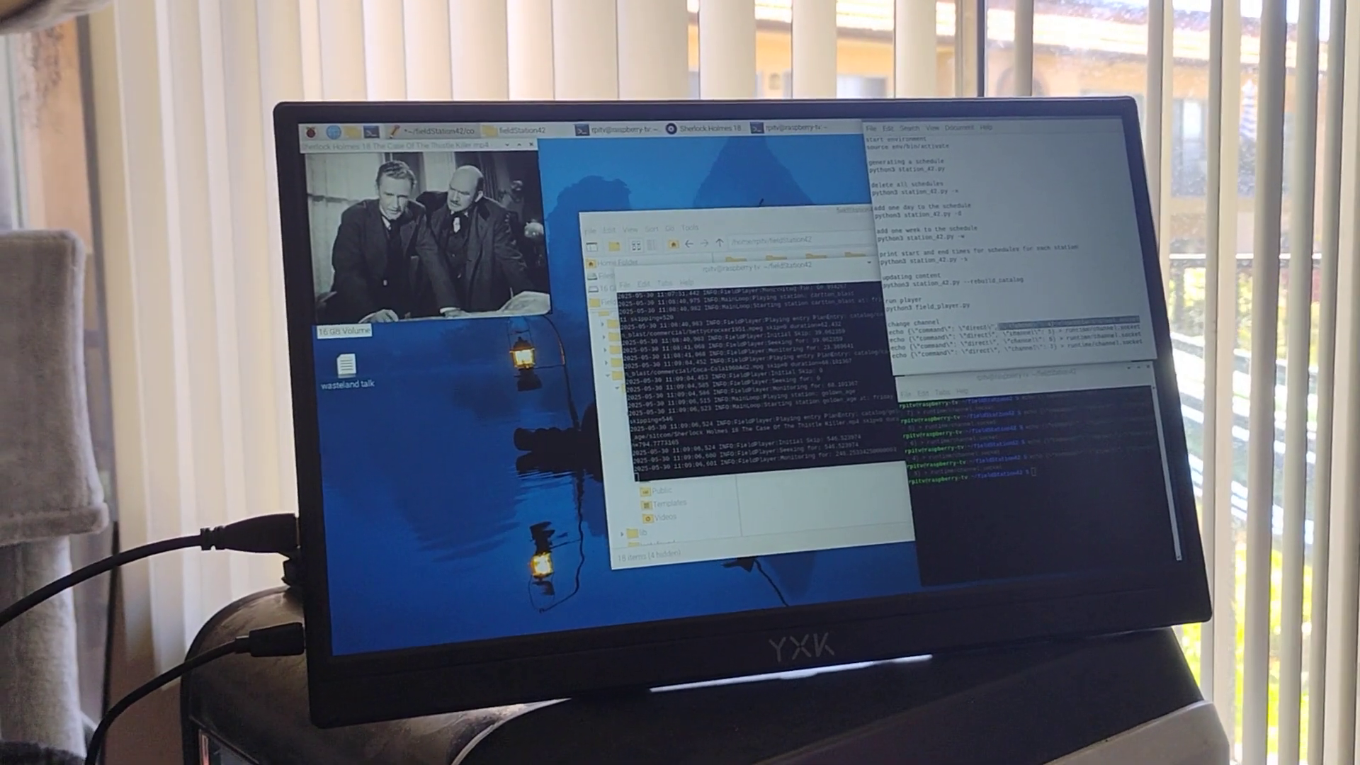
# Step: Paste the copied echo channel command into LXTerminal to switch to the He-Man episode
pyautogui.rightClick(927, 322)
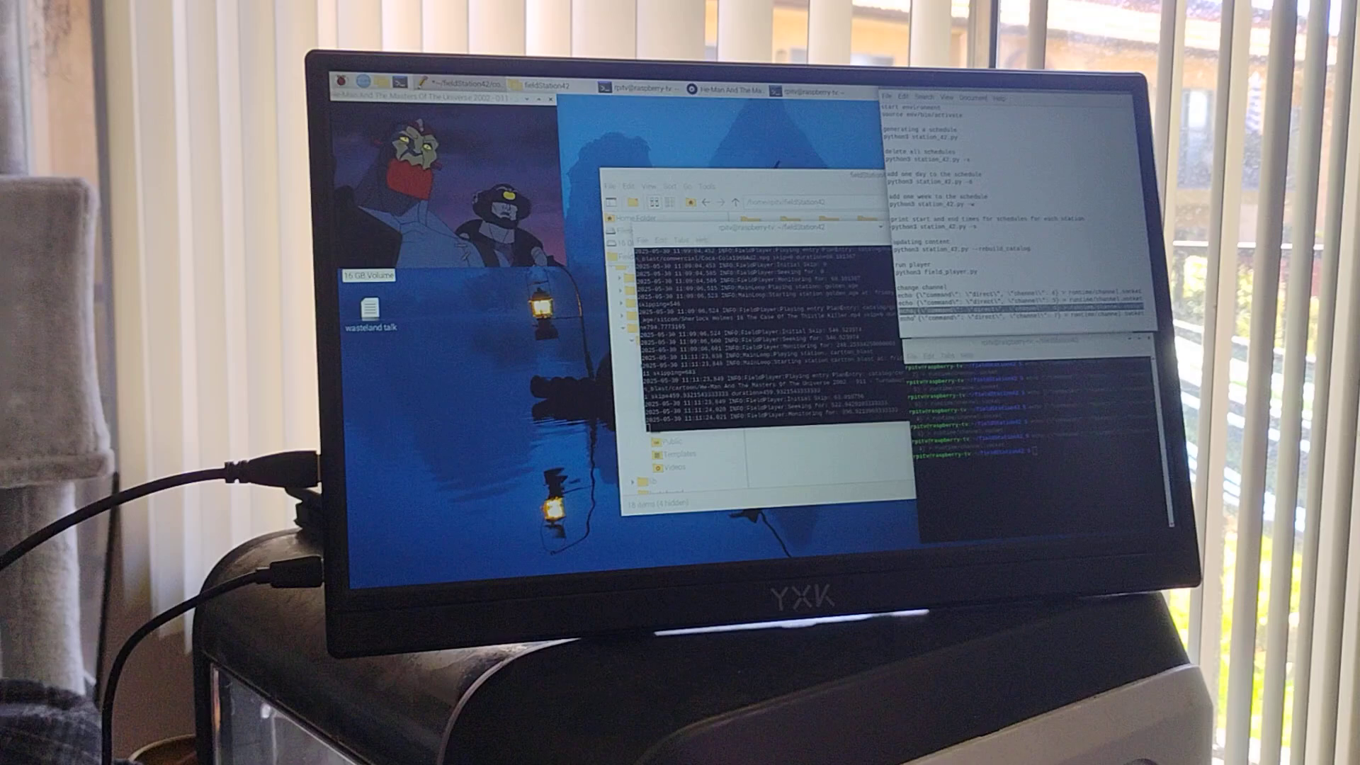
# Step: Bring up the context menu on the selected echo command line in the notes file
pyautogui.rightClick(953, 312)
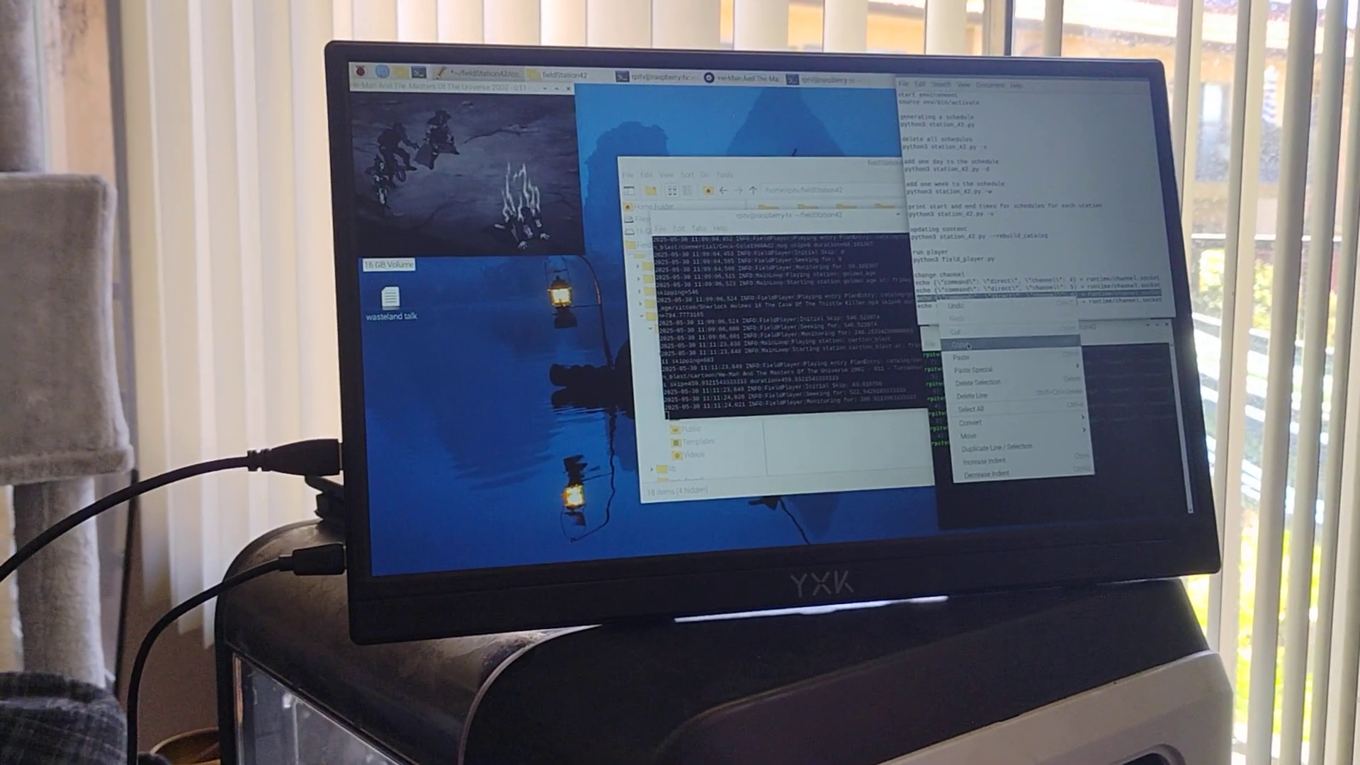